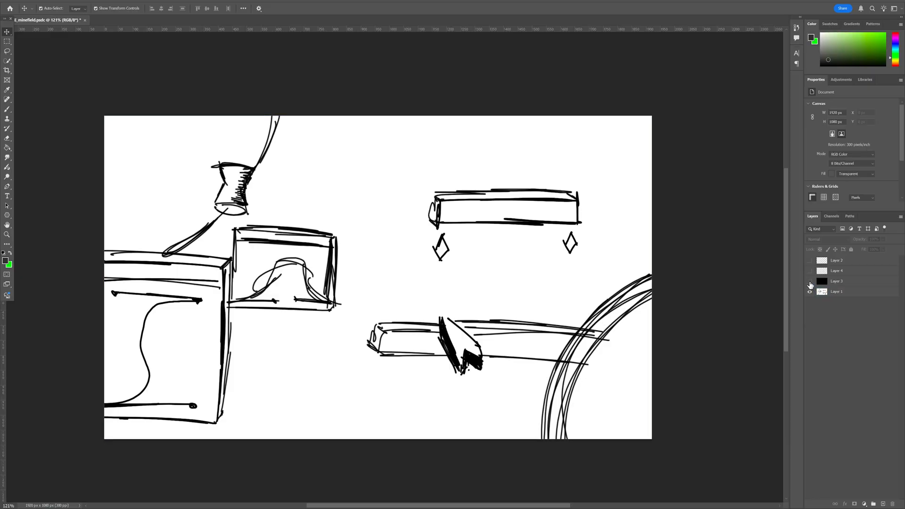
Set the Z POS 2 layer's Z position to 30000 in the 3D Scene.
click(810, 261)
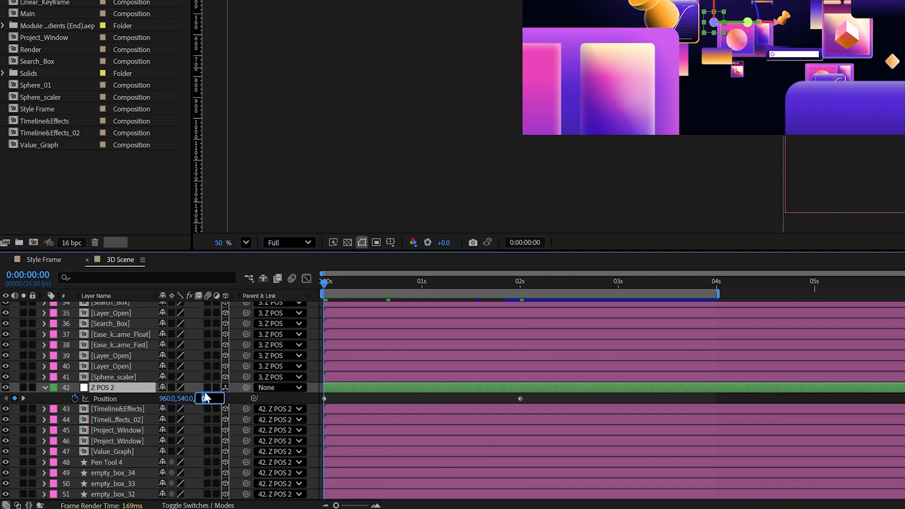
text(30000)
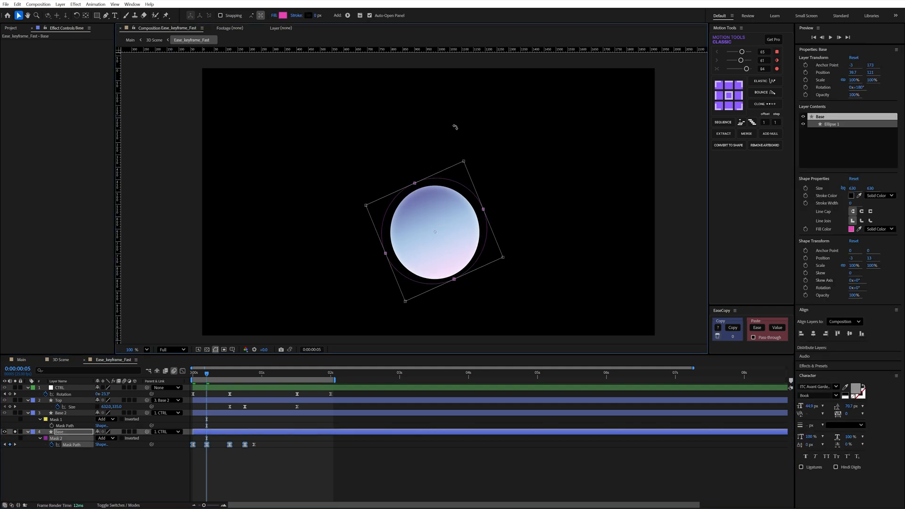
mouse_move(511, 232)
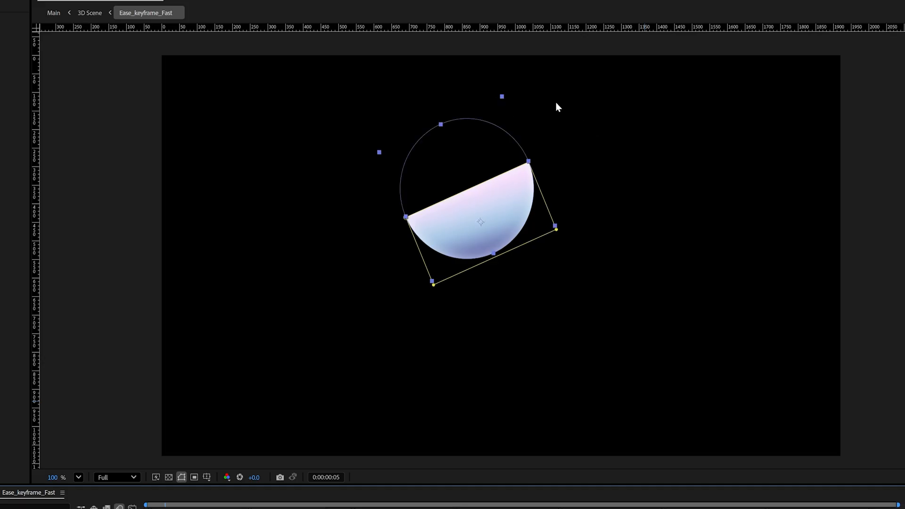
mouse_move(444, 161)
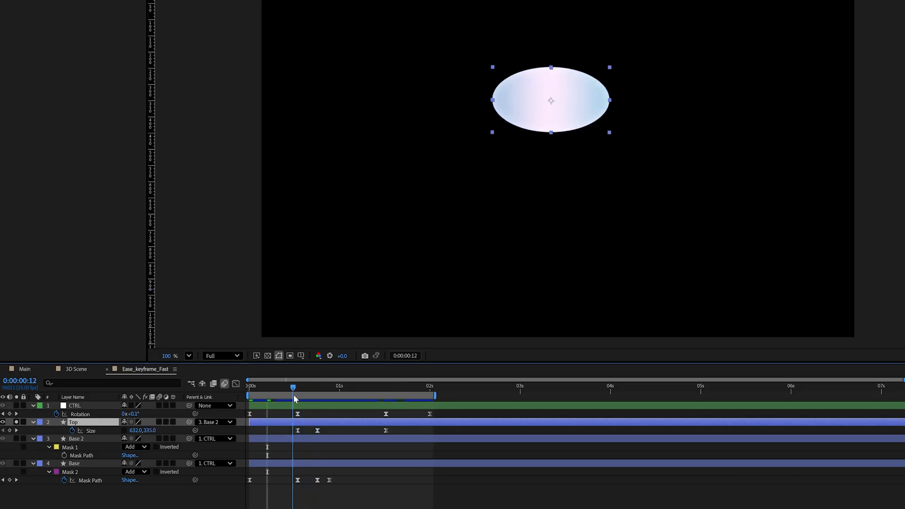
Scrub the Ease_keyframe_Fast timeline to watch the disc open into a bowl.
drag(293, 398, 282, 398)
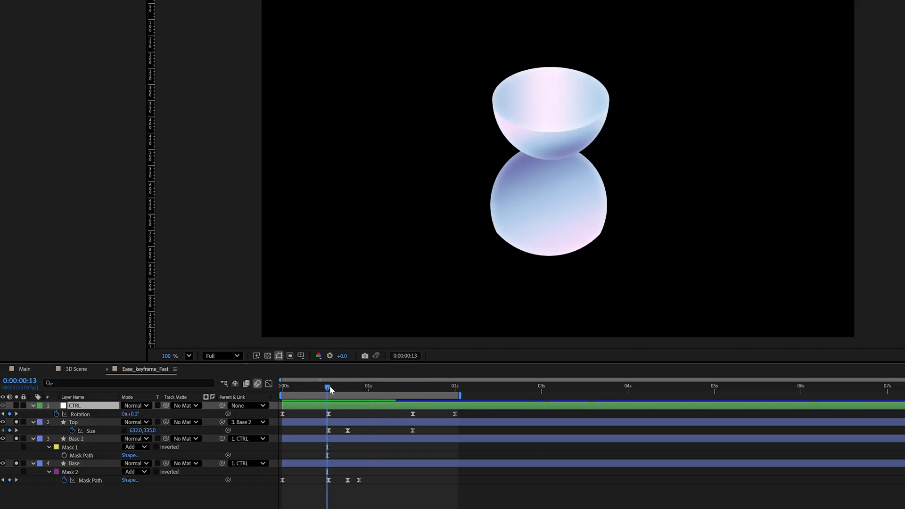
click(74, 422)
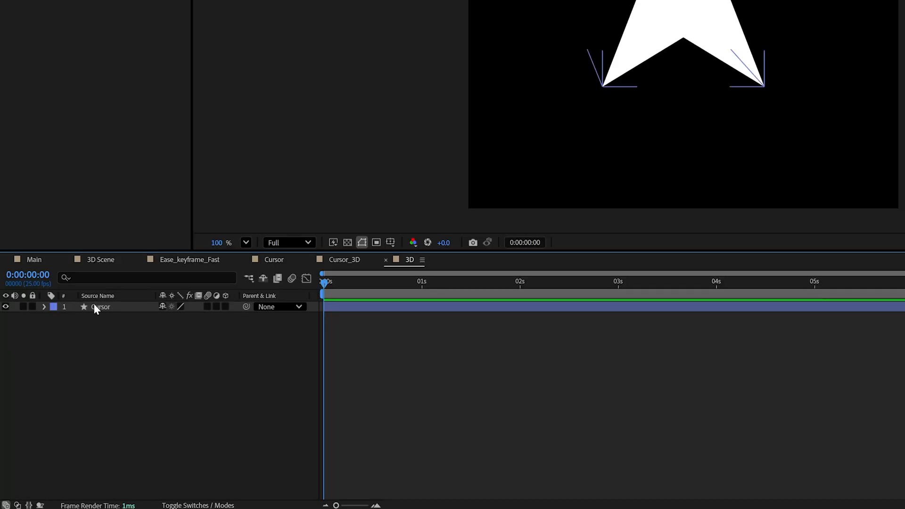
Select the Cursor layer, switch to the Advanced 3D renderer and reveal its Transform for a -79° X tilt.
click(100, 307)
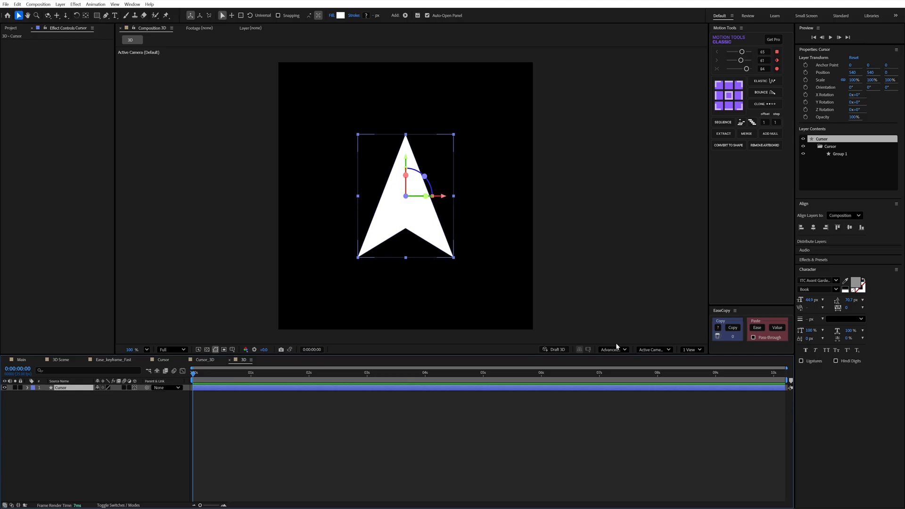
click(611, 349)
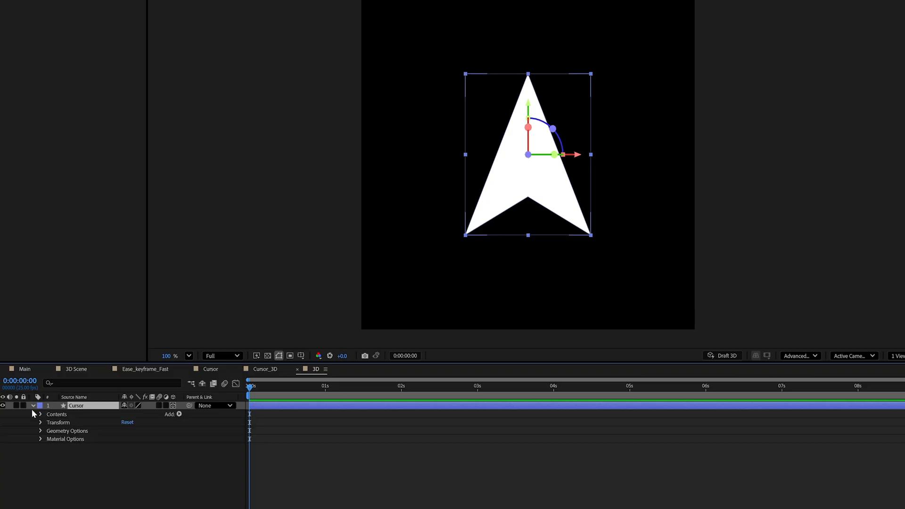
click(40, 431)
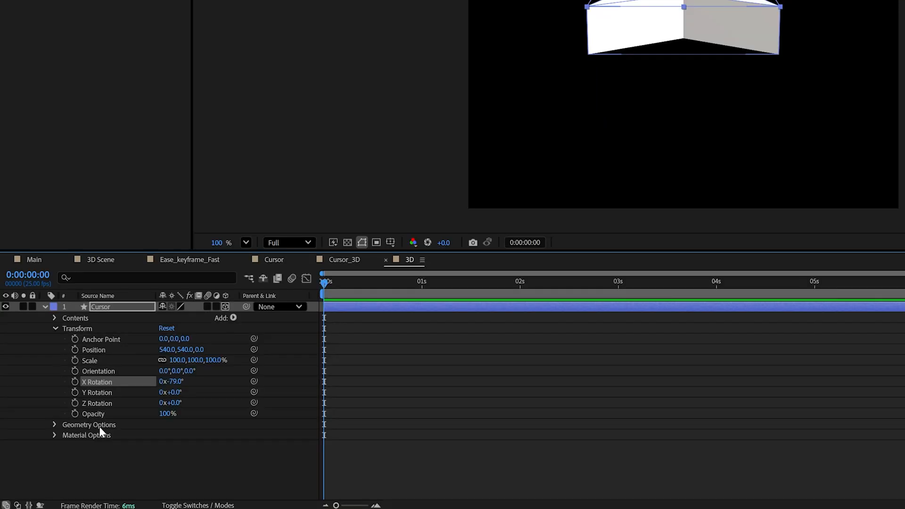
Set the Cursor's Extrusion Depth to 18 and add a Gradient Overlay layer style.
click(55, 425)
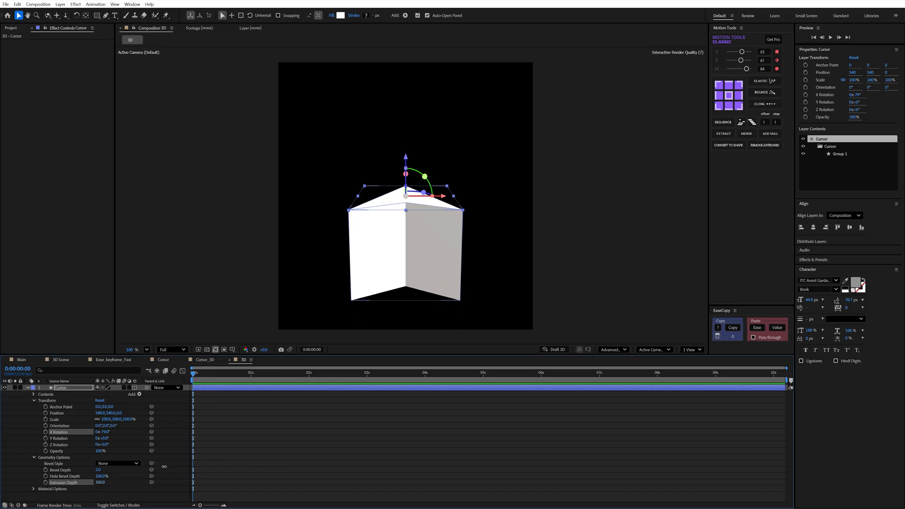
text(18.0)
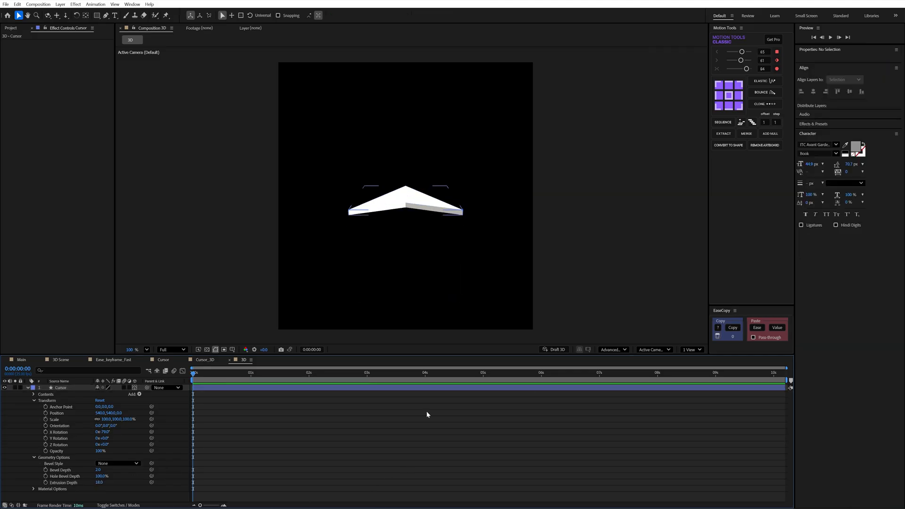
mouse_move(397, 419)
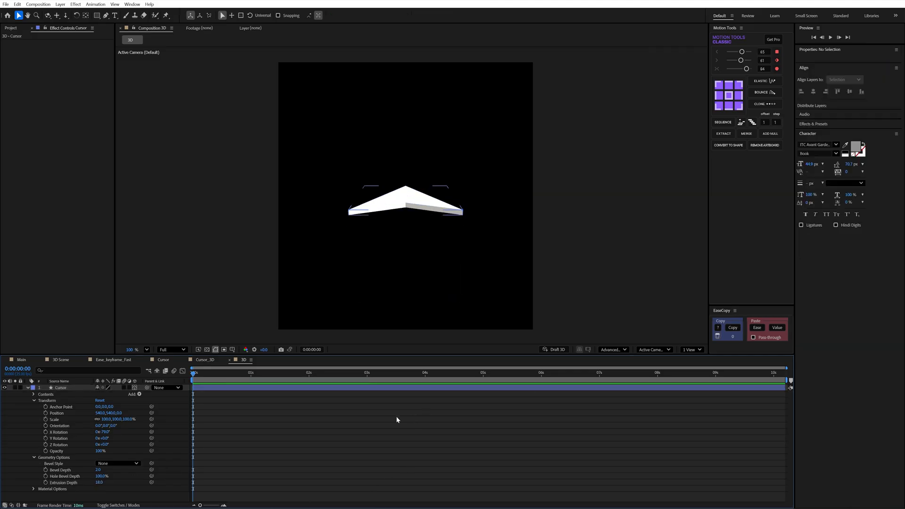
mouse_move(63, 391)
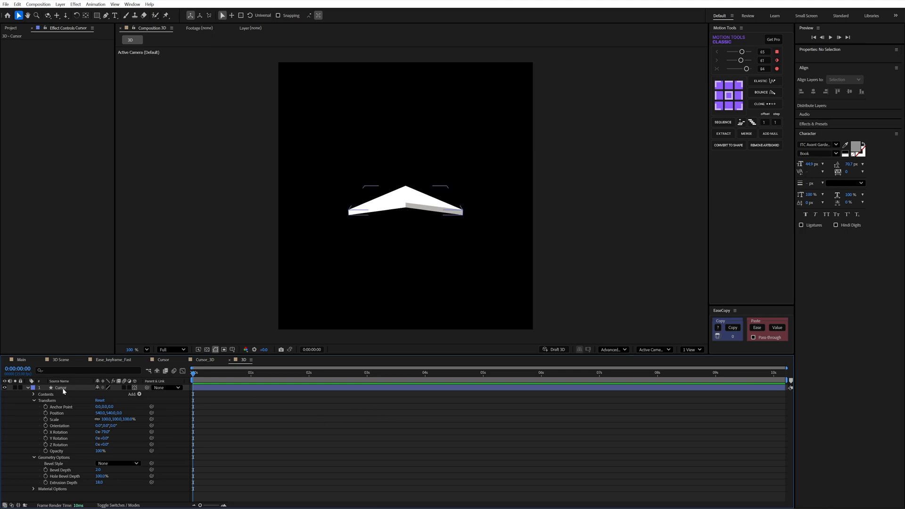
right_click(60, 388)
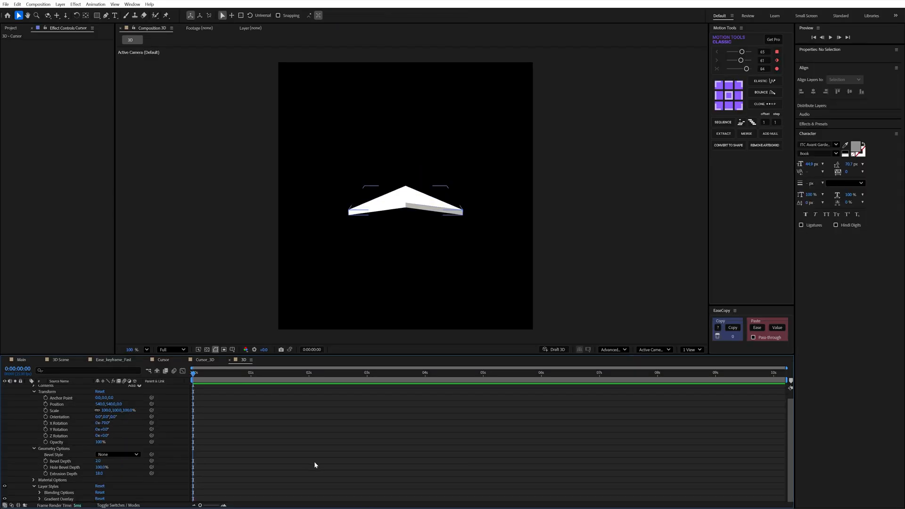
mouse_move(305, 463)
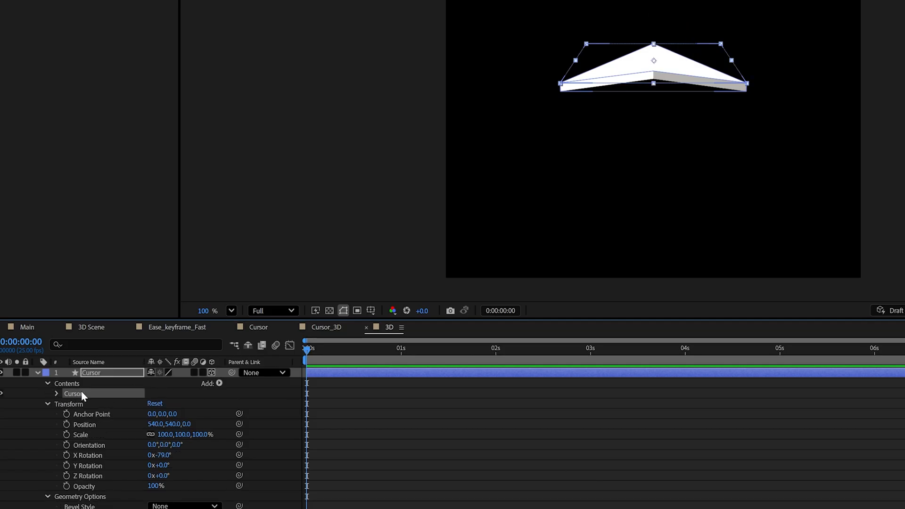
Add Front Color and Side Color controls to the arrow's contents.
click(219, 384)
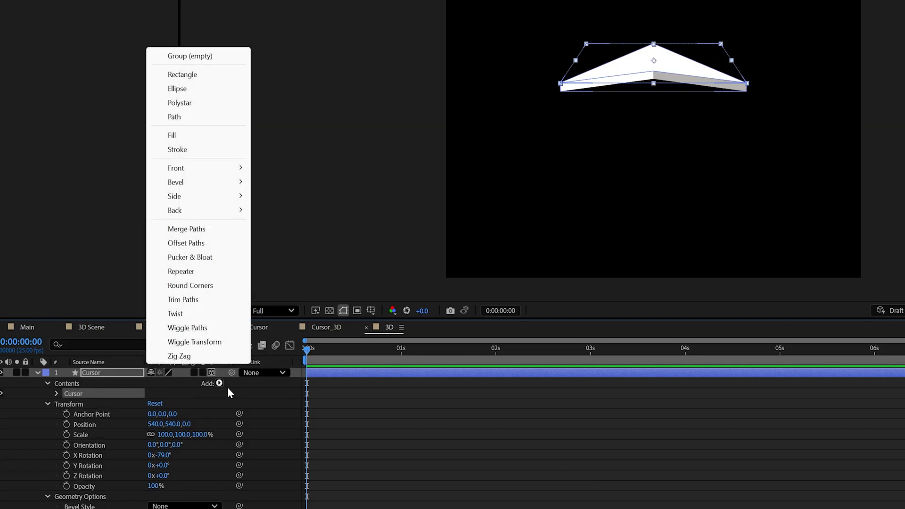
mouse_move(175, 168)
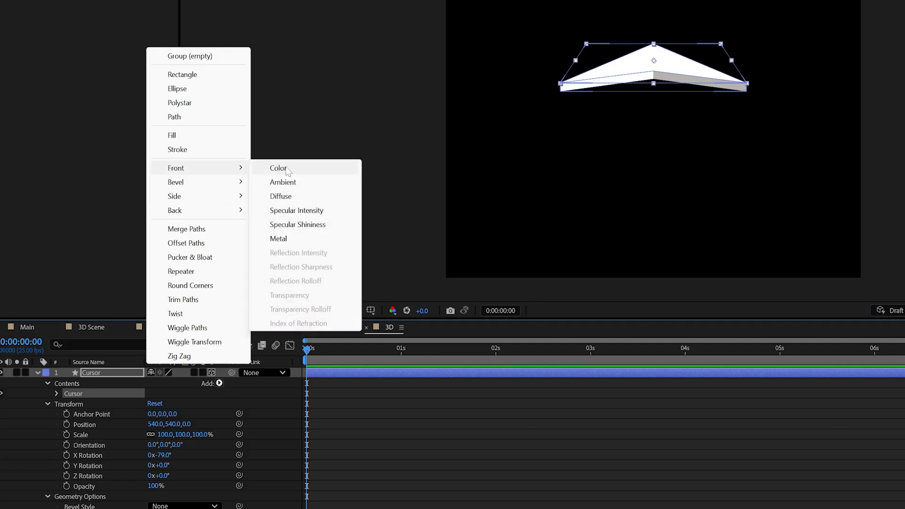
click(279, 168)
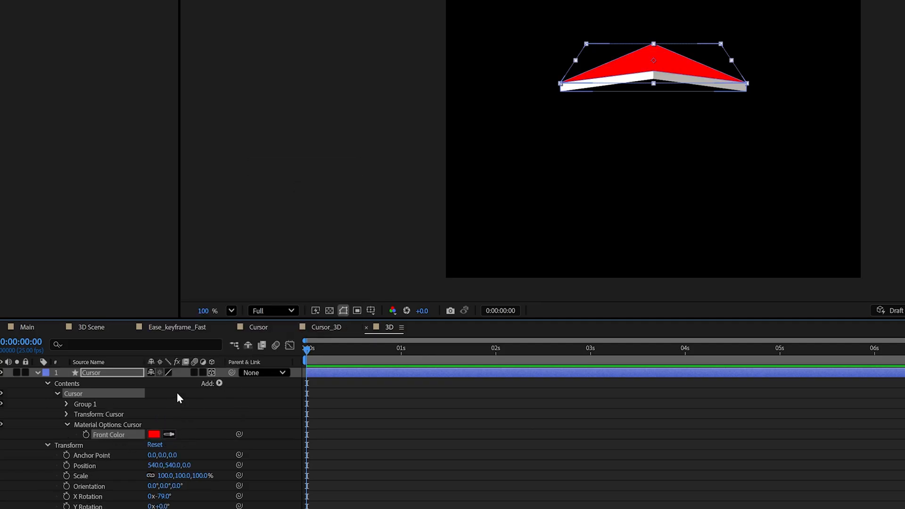
click(219, 384)
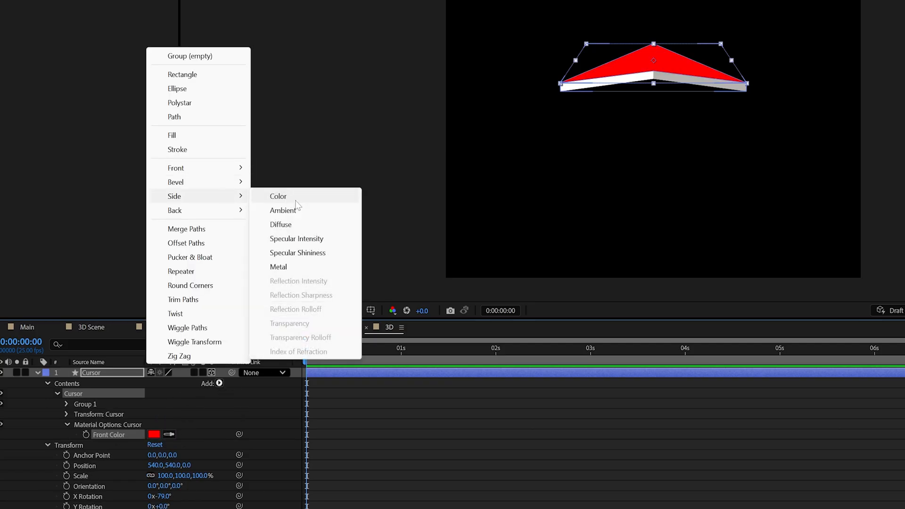
click(277, 196)
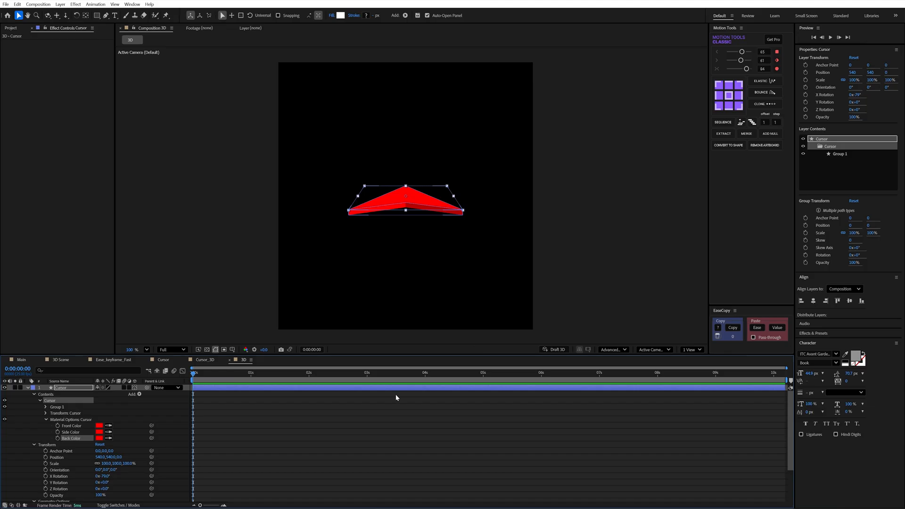
mouse_move(335, 408)
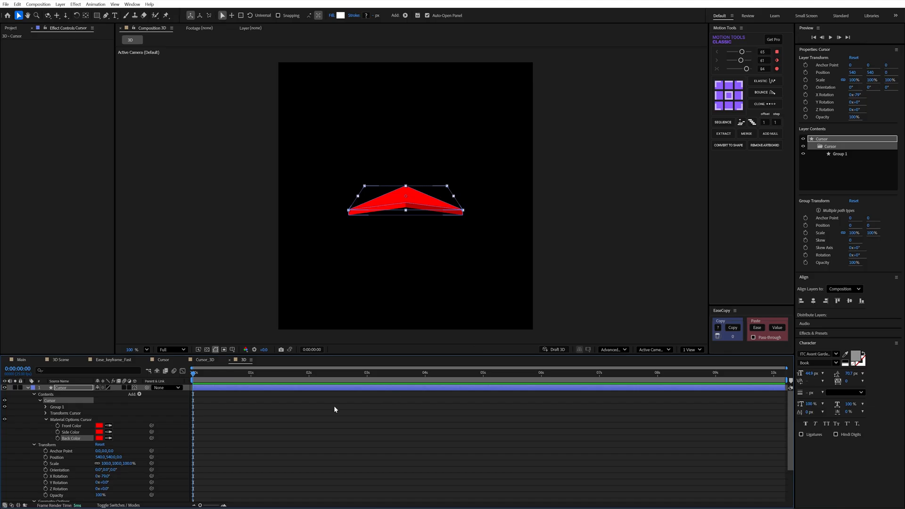
Set the arrow's side colour to blue and confirm.
click(99, 432)
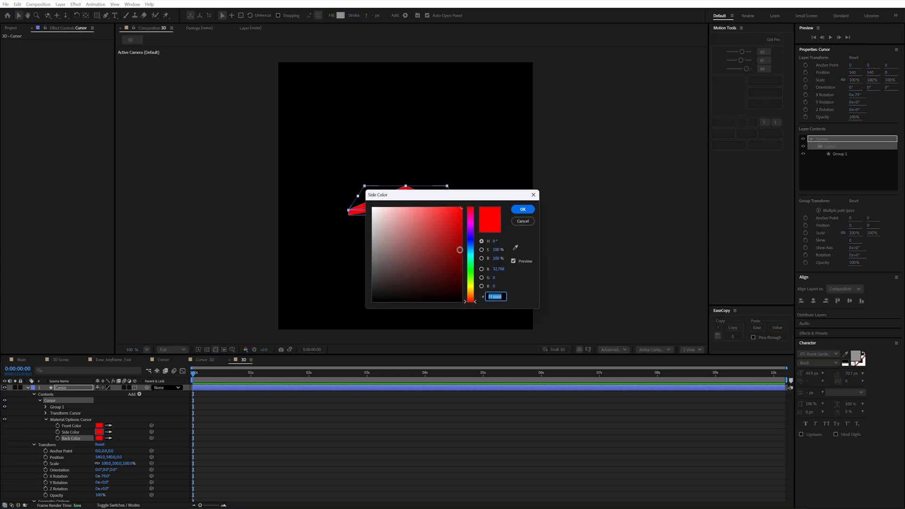
click(522, 209)
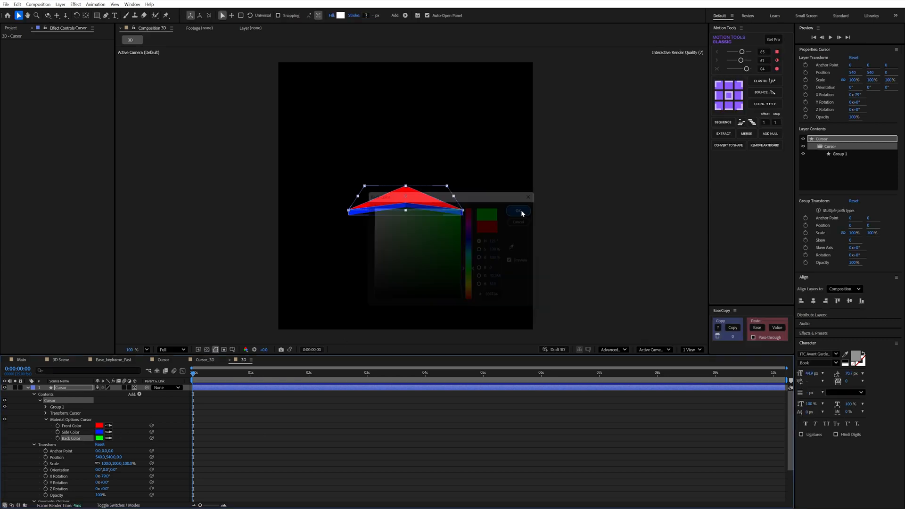
click(518, 210)
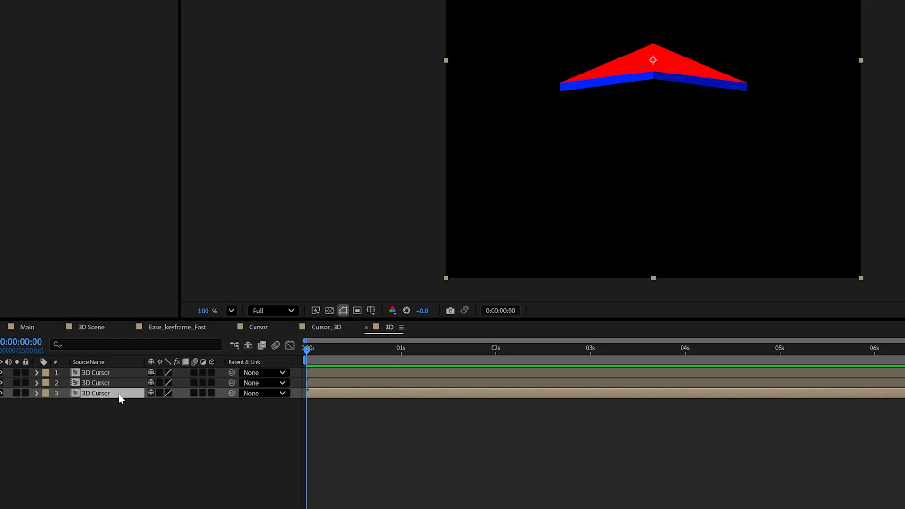
Open the 3D Cursor precomposition with its separate front, side and back layers.
double_click(96, 393)
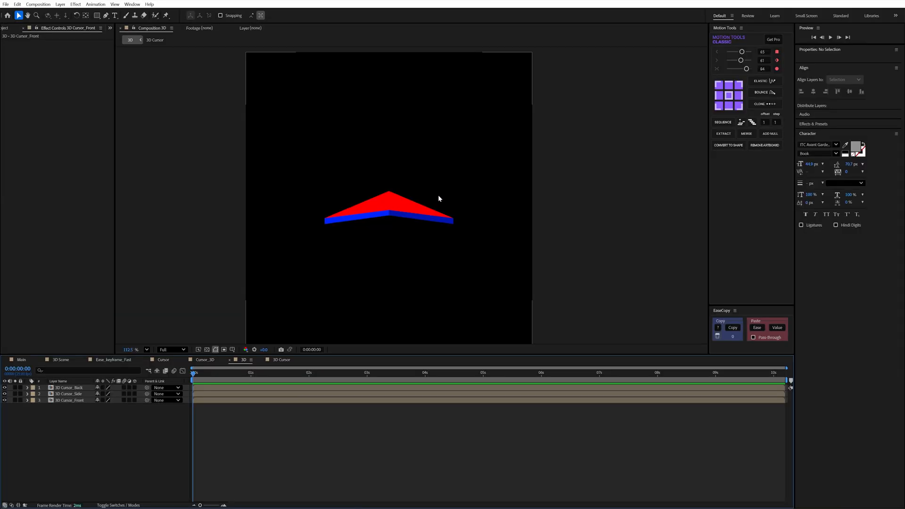
mouse_move(83, 404)
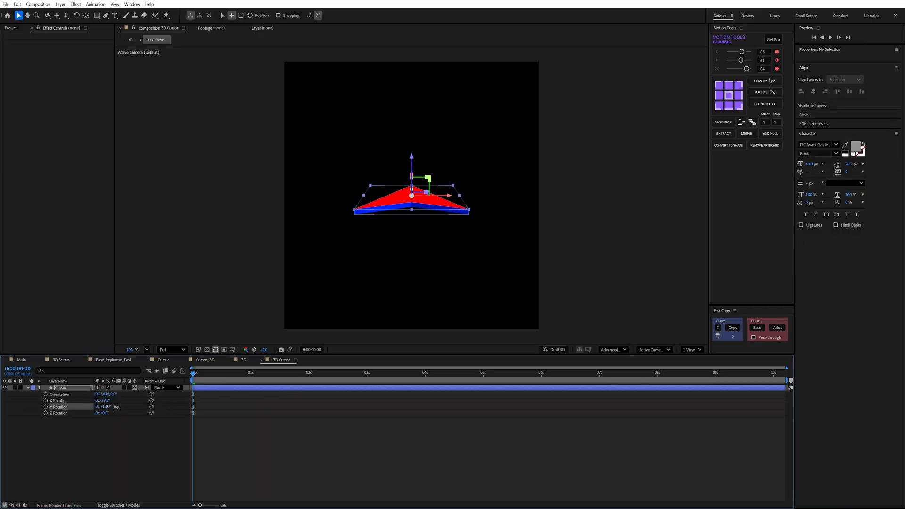
click(60, 388)
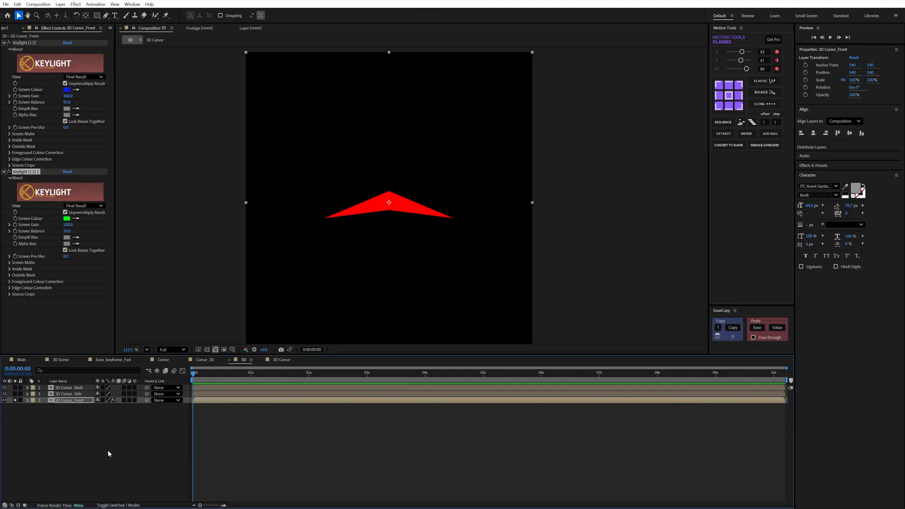
Add a Gradient Overlay layer style to the 3D Cursor_Front layer.
right_click(72, 395)
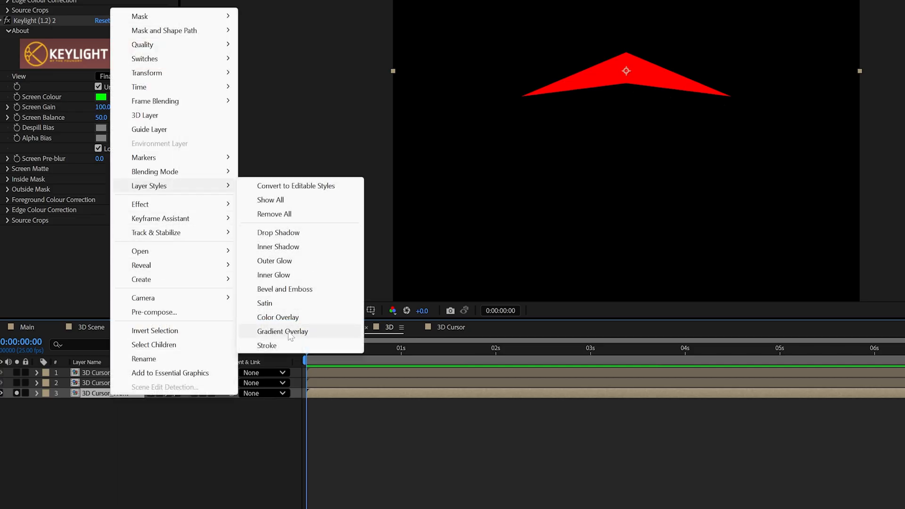
click(282, 331)
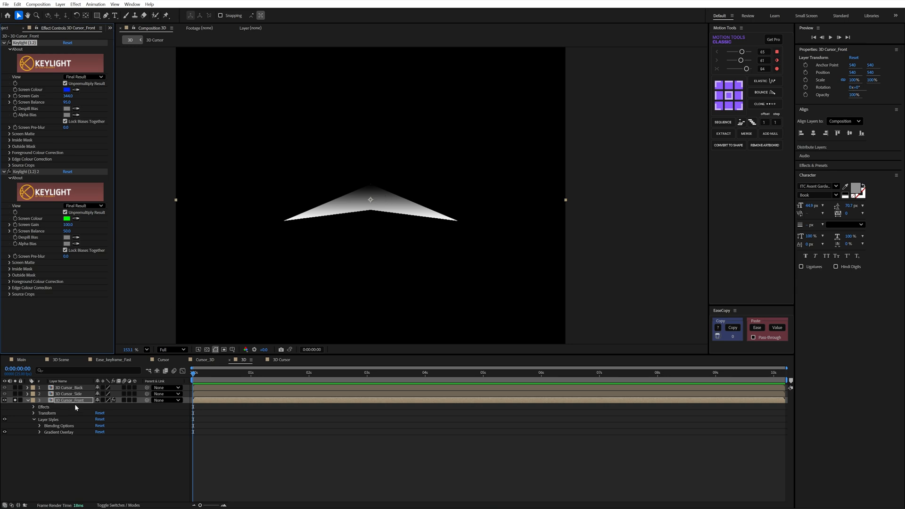
mouse_move(76, 405)
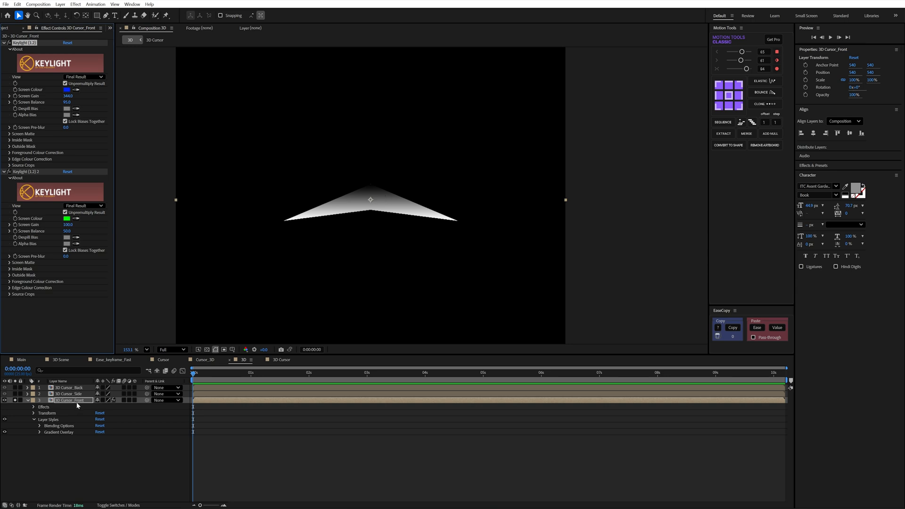
mouse_move(197, 349)
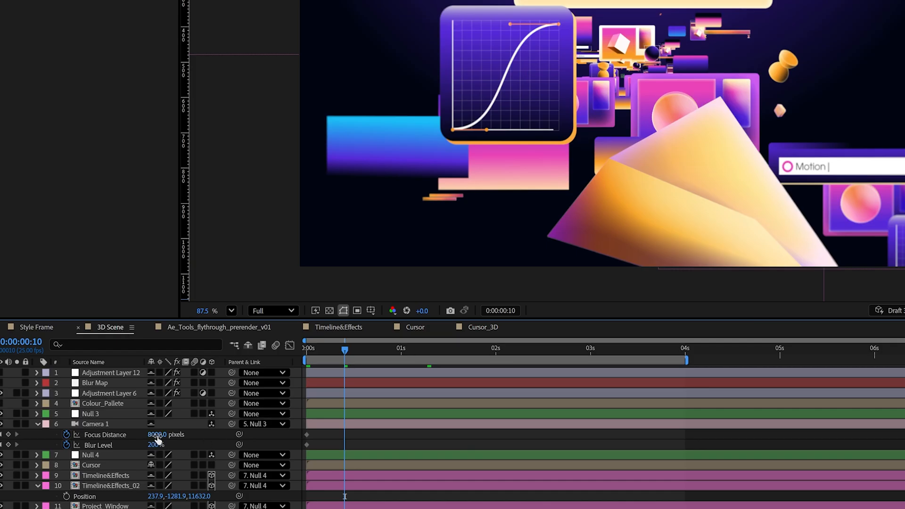
Adjust Camera 1's Focus Distance in the 3D Scene comp.
click(155, 434)
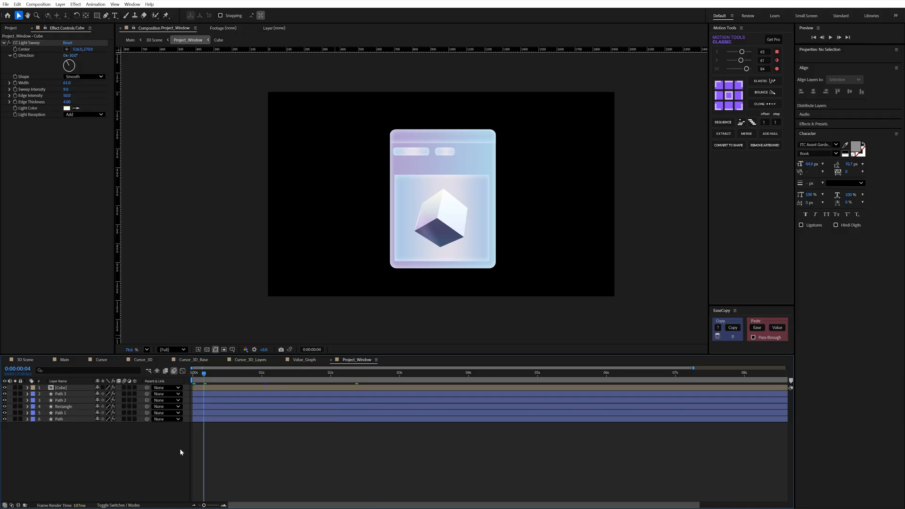
mouse_move(137, 443)
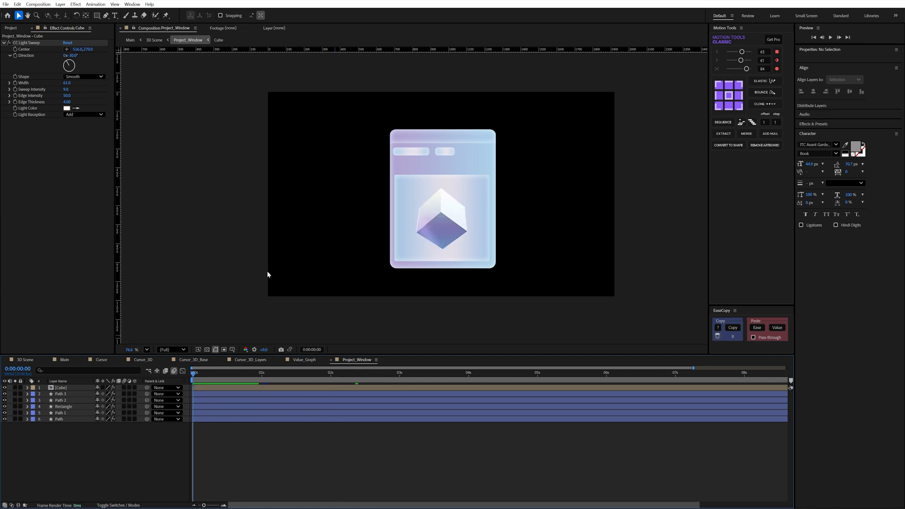
click(61, 387)
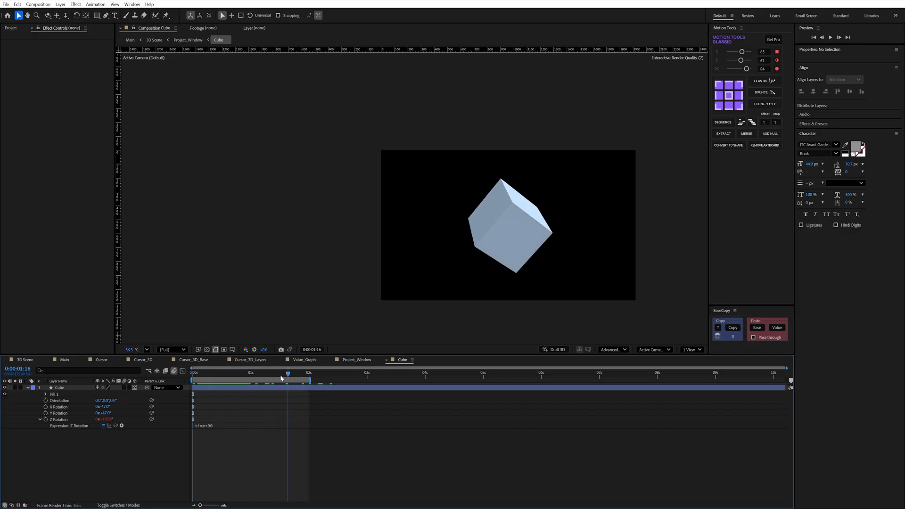
click(357, 359)
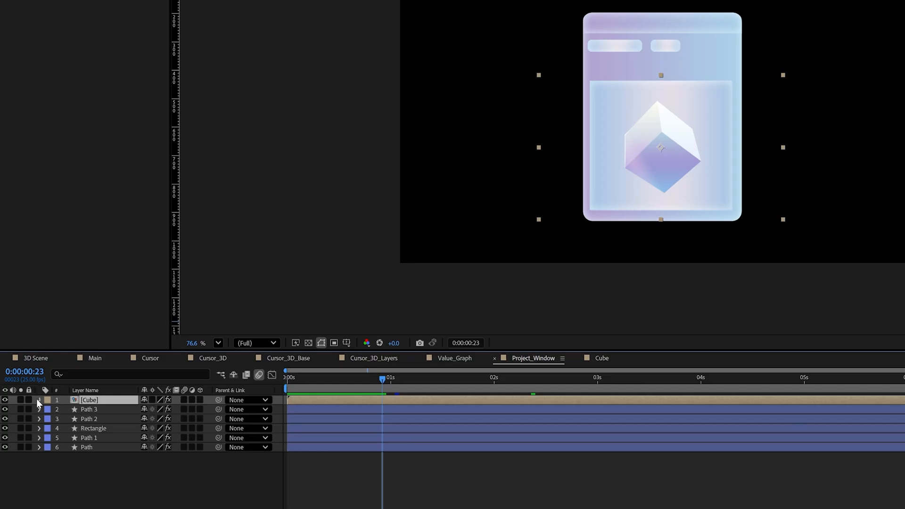
Add a Gradient Overlay layer style to the Cube and edit its gradient colours.
click(39, 399)
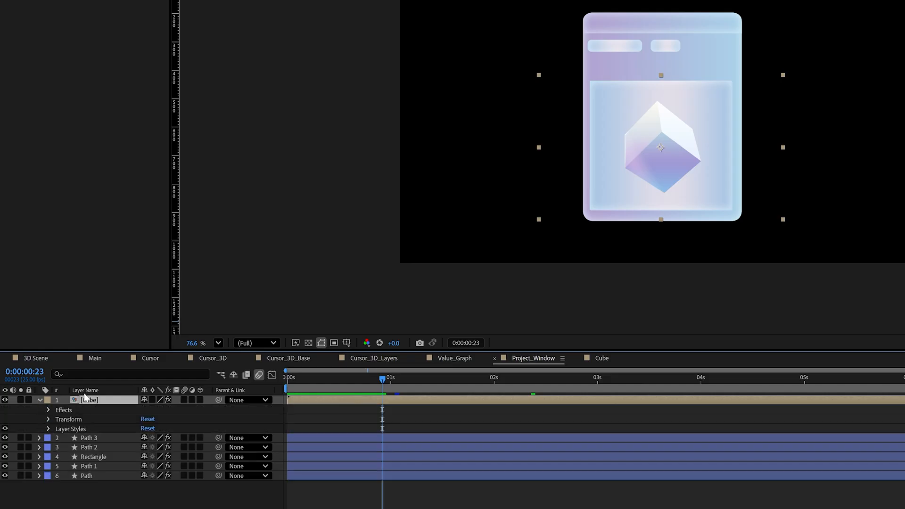
right_click(90, 400)
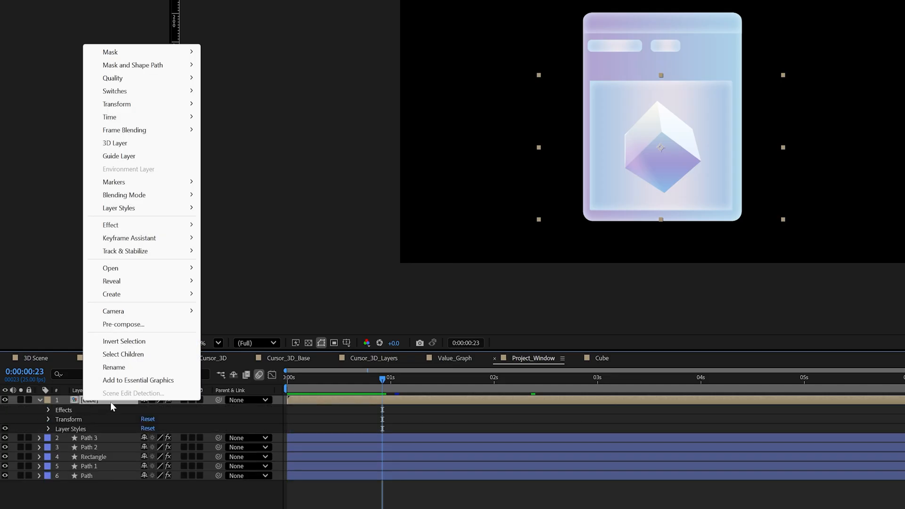
mouse_move(119, 207)
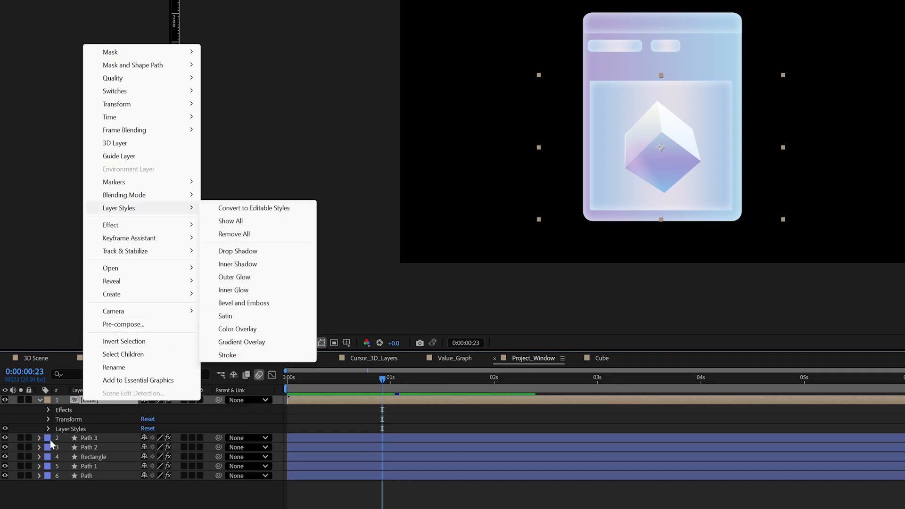
click(243, 341)
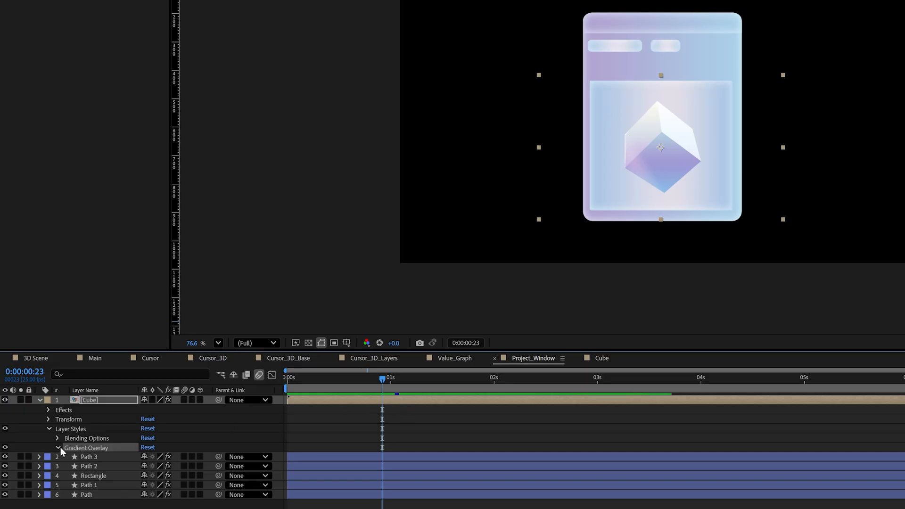
click(57, 447)
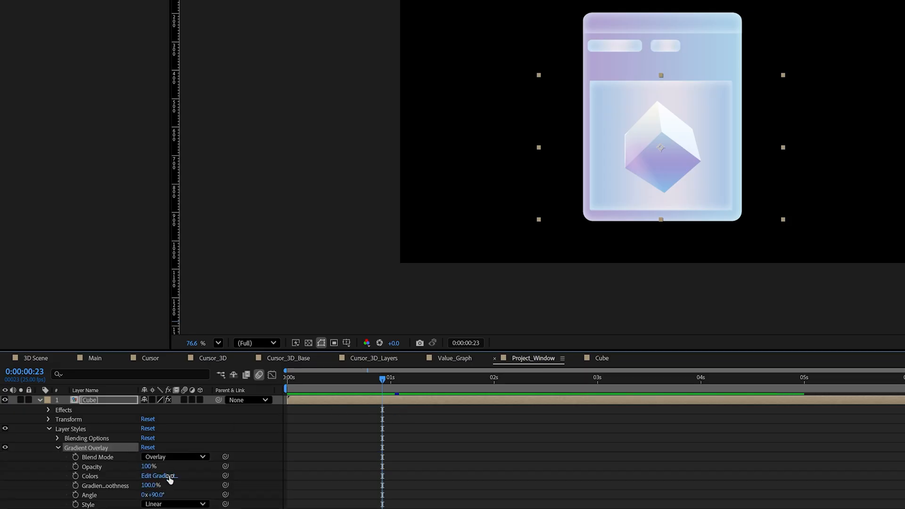
click(159, 476)
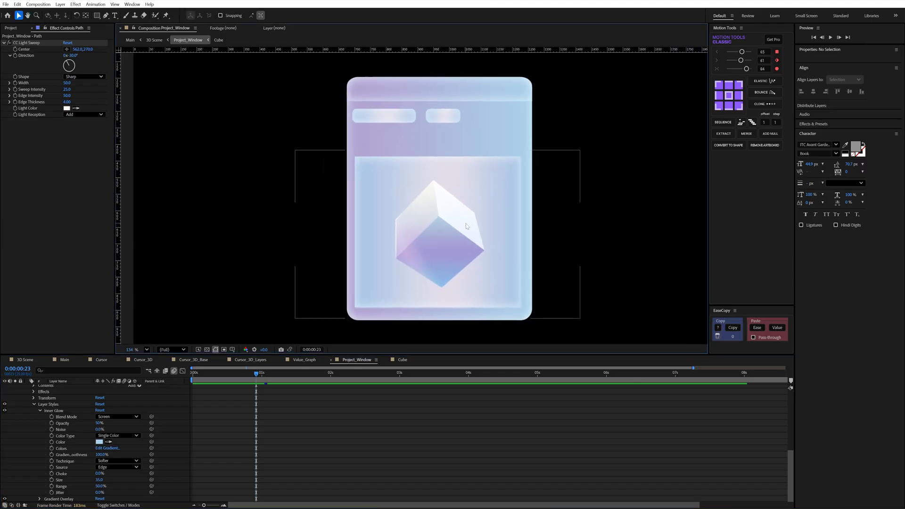
Edit the Main comp's BG gradient end colour to a pale blue and deselect all layers.
click(154, 39)
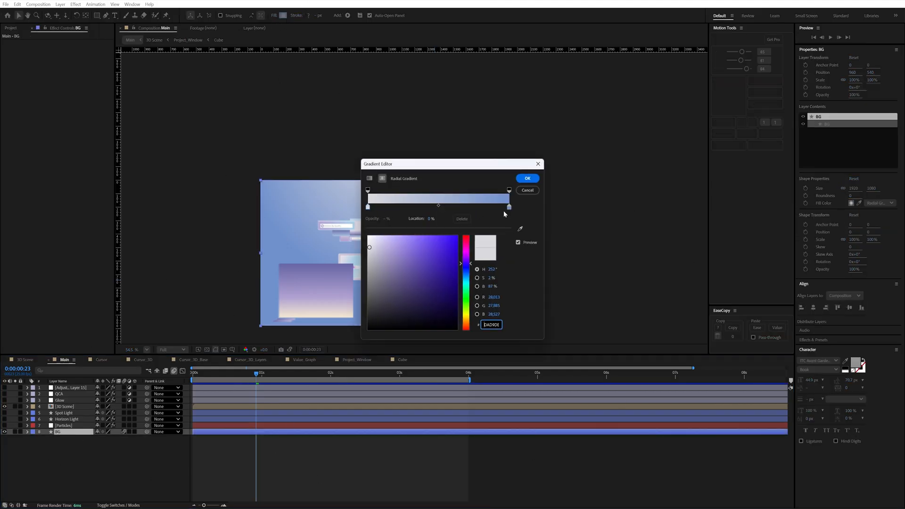
click(526, 179)
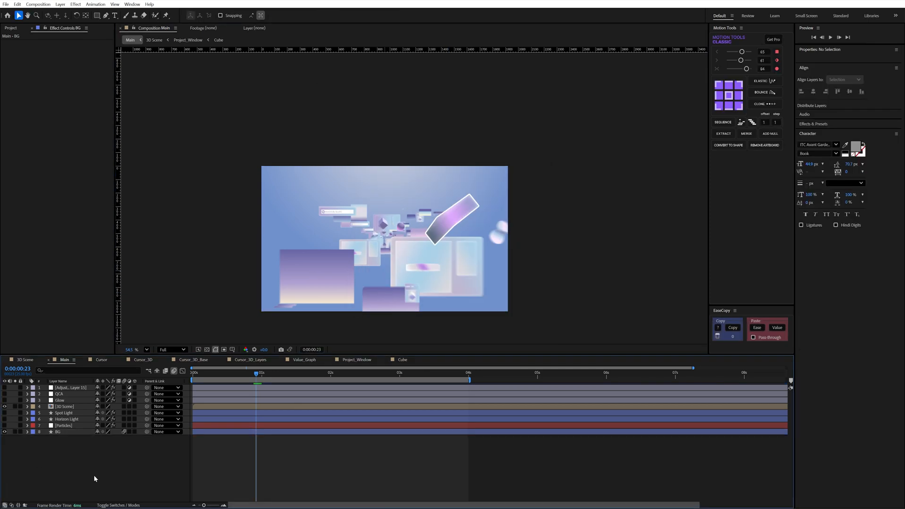
click(63, 425)
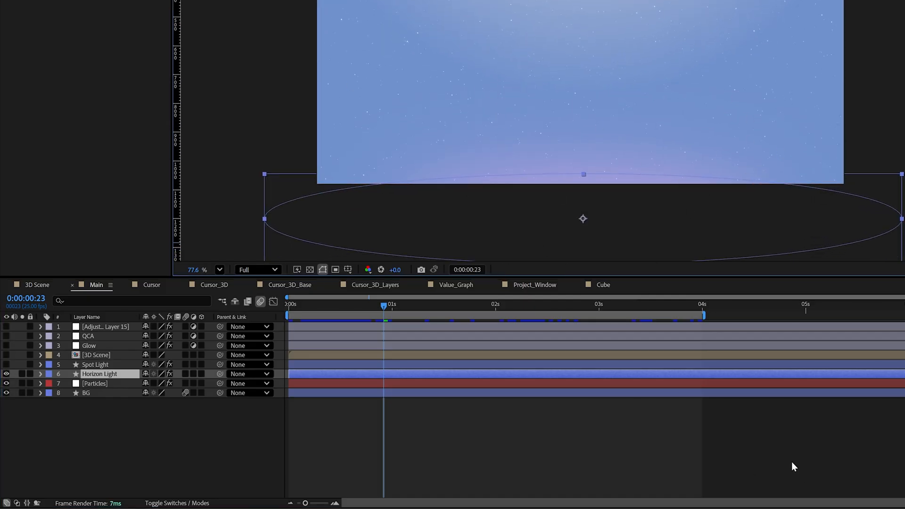
mouse_move(128, 384)
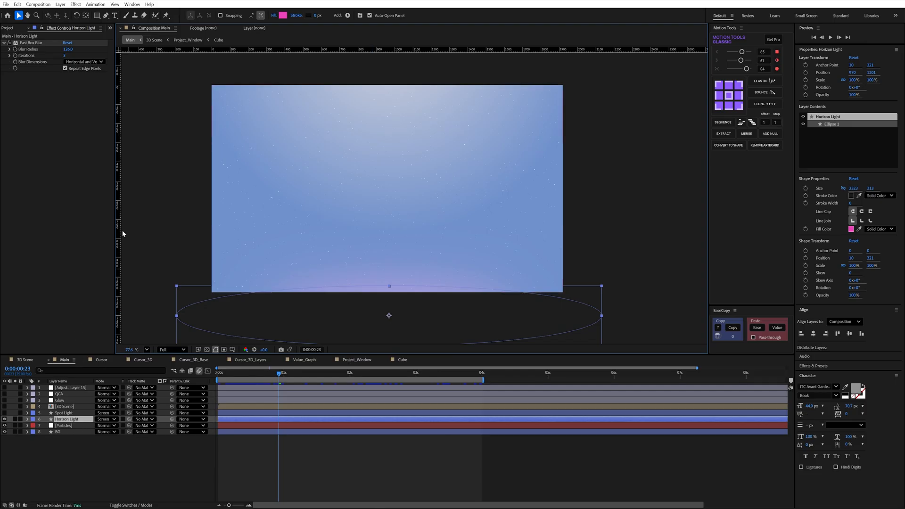
mouse_move(335, 311)
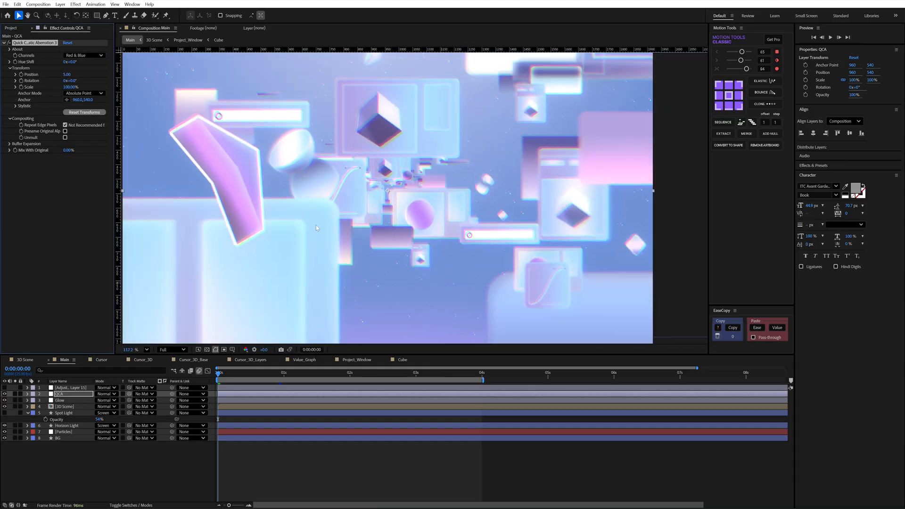
On Adjustment Layer 15 set Saturation 12, Lightness -9 and shape an S-curve in Curves to deepen shadows.
click(71, 387)
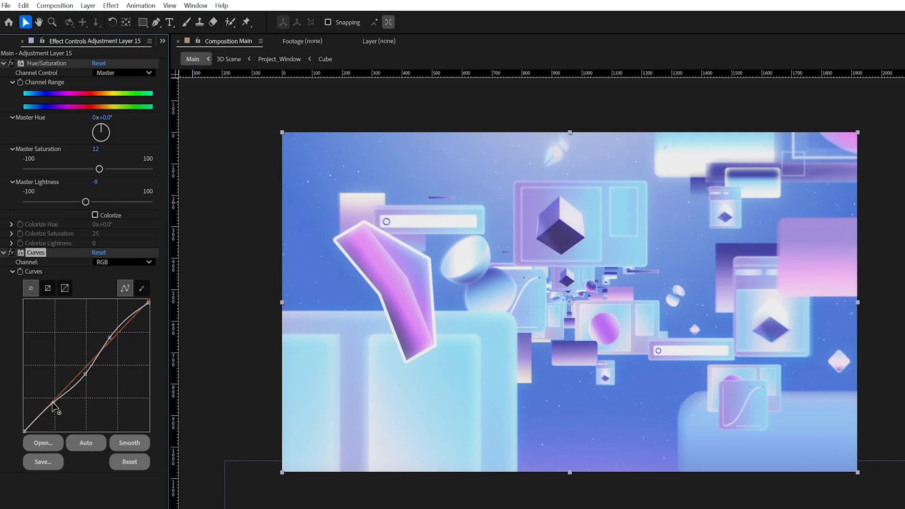
drag(55, 408, 92, 355)
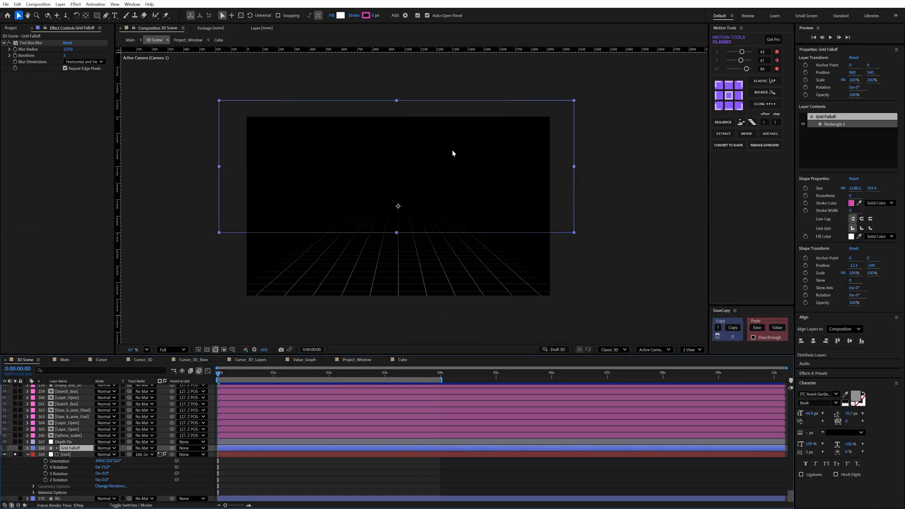
mouse_move(376, 209)
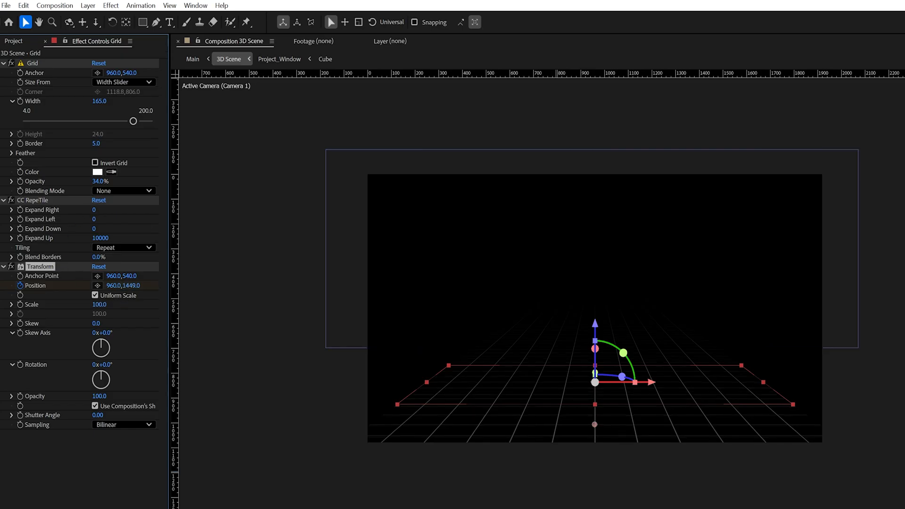
mouse_move(159, 282)
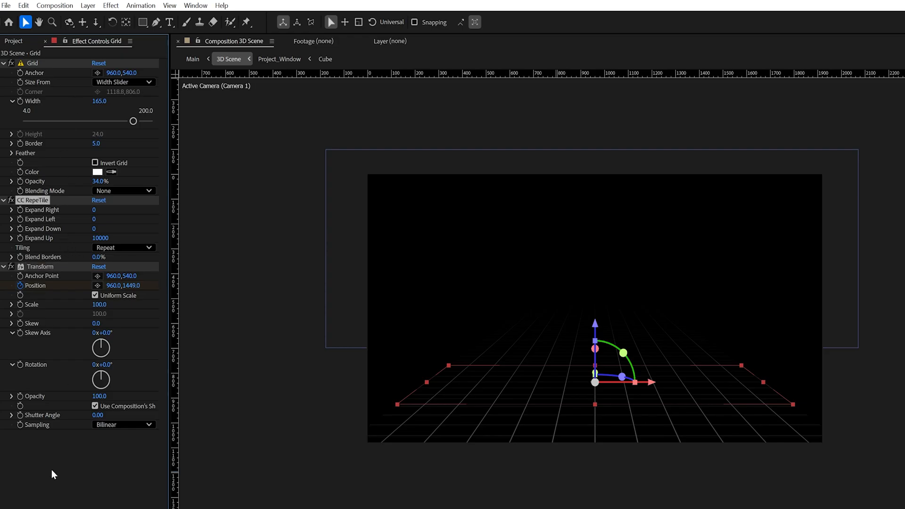
mouse_move(104, 111)
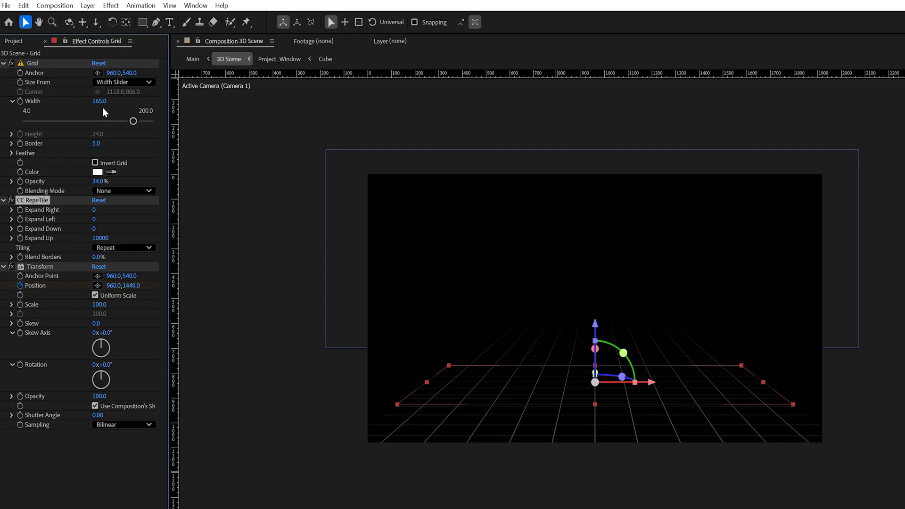